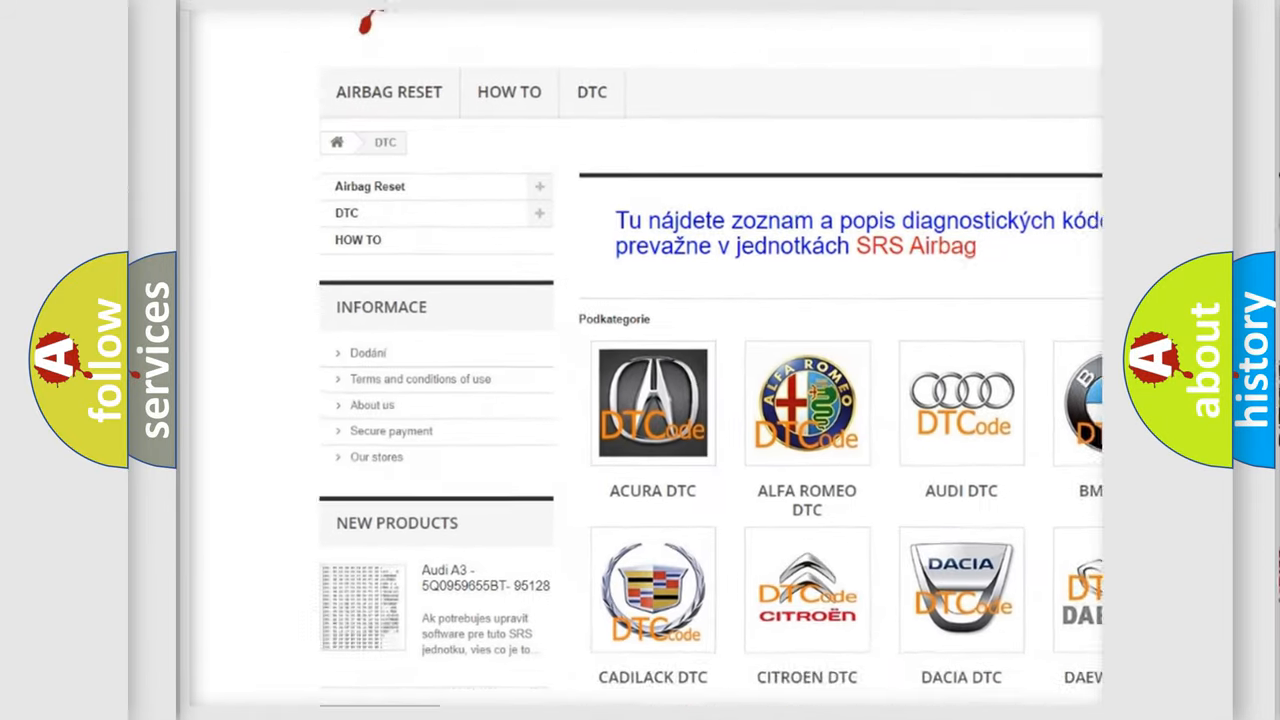
scroll(down, 3)
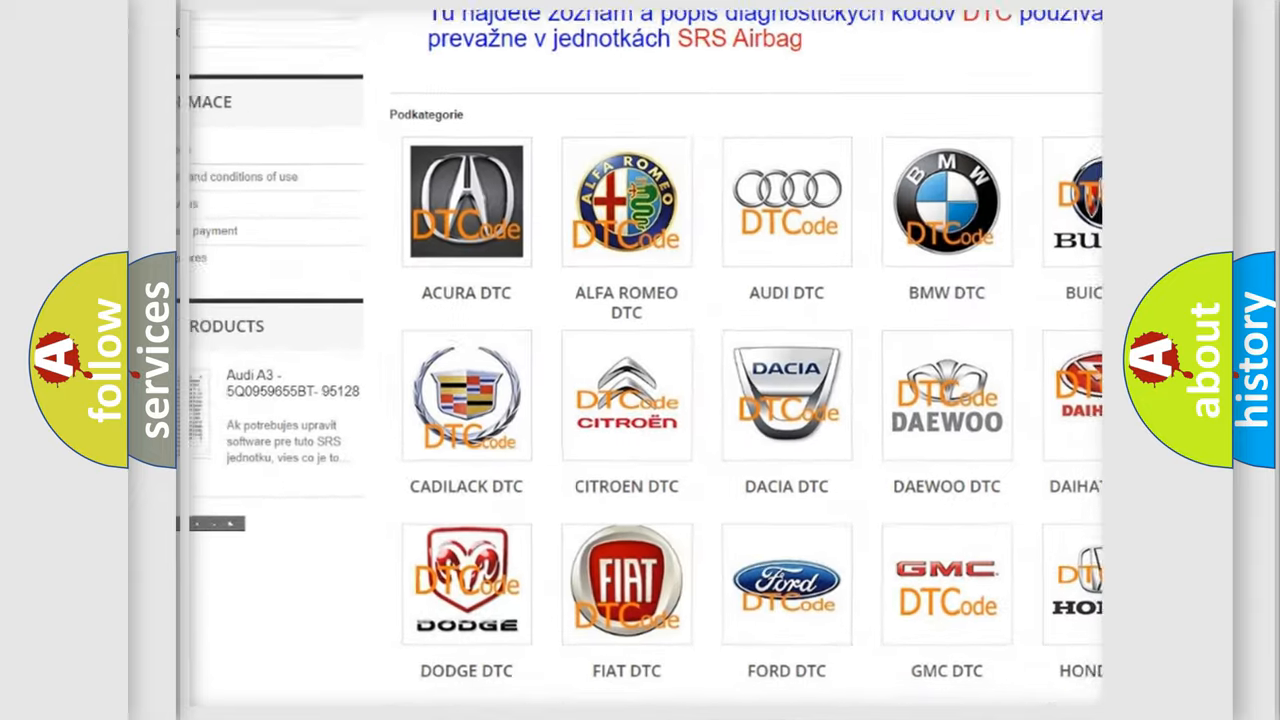
scroll(down, 3)
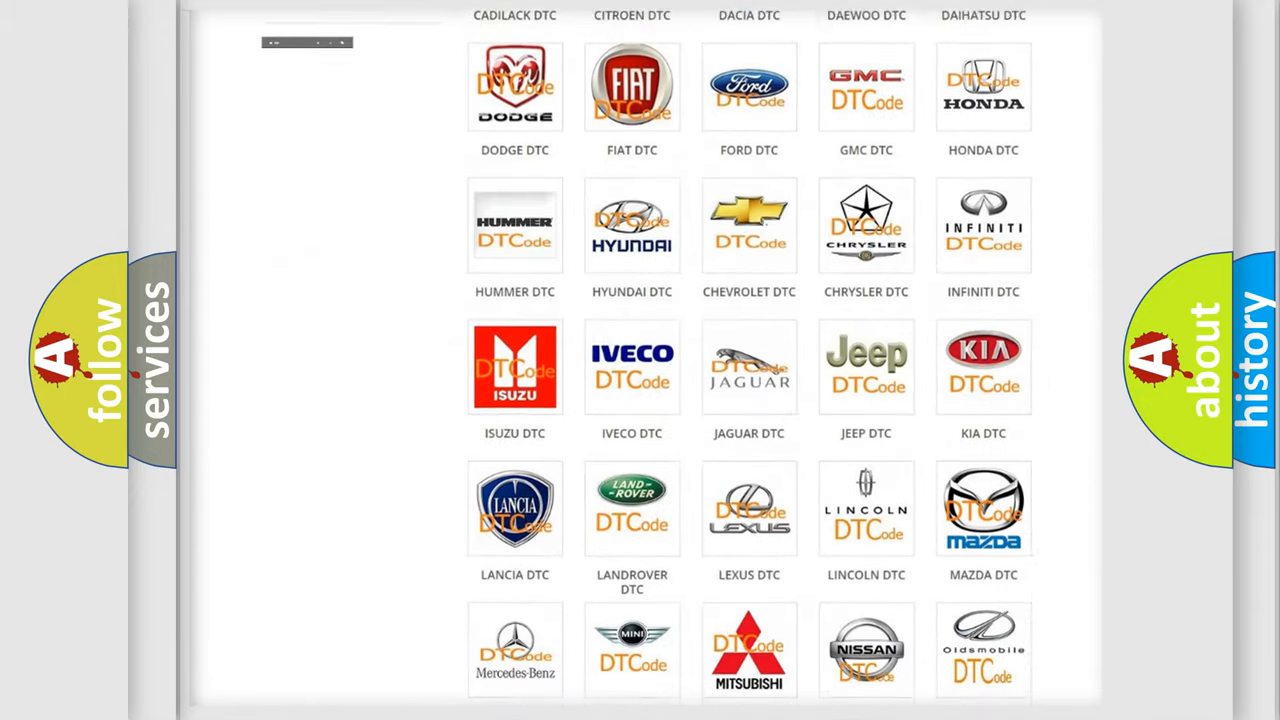
scroll(down, 3)
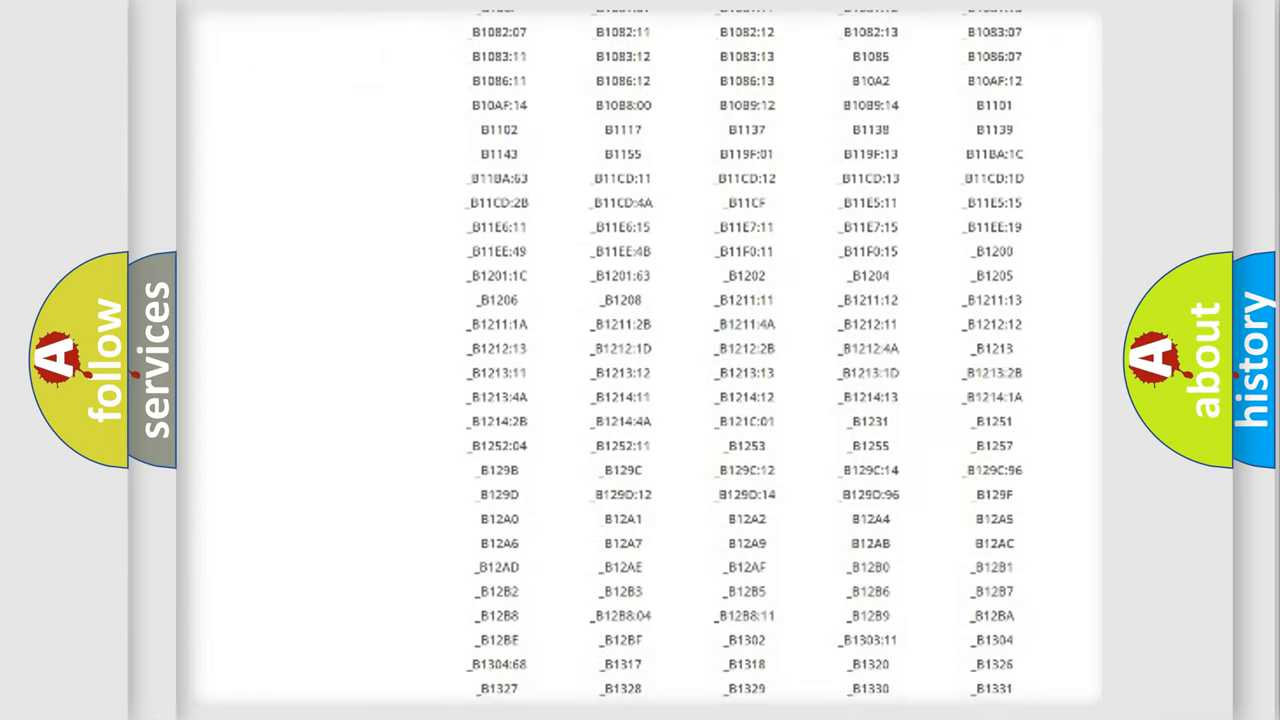
scroll(down, 3)
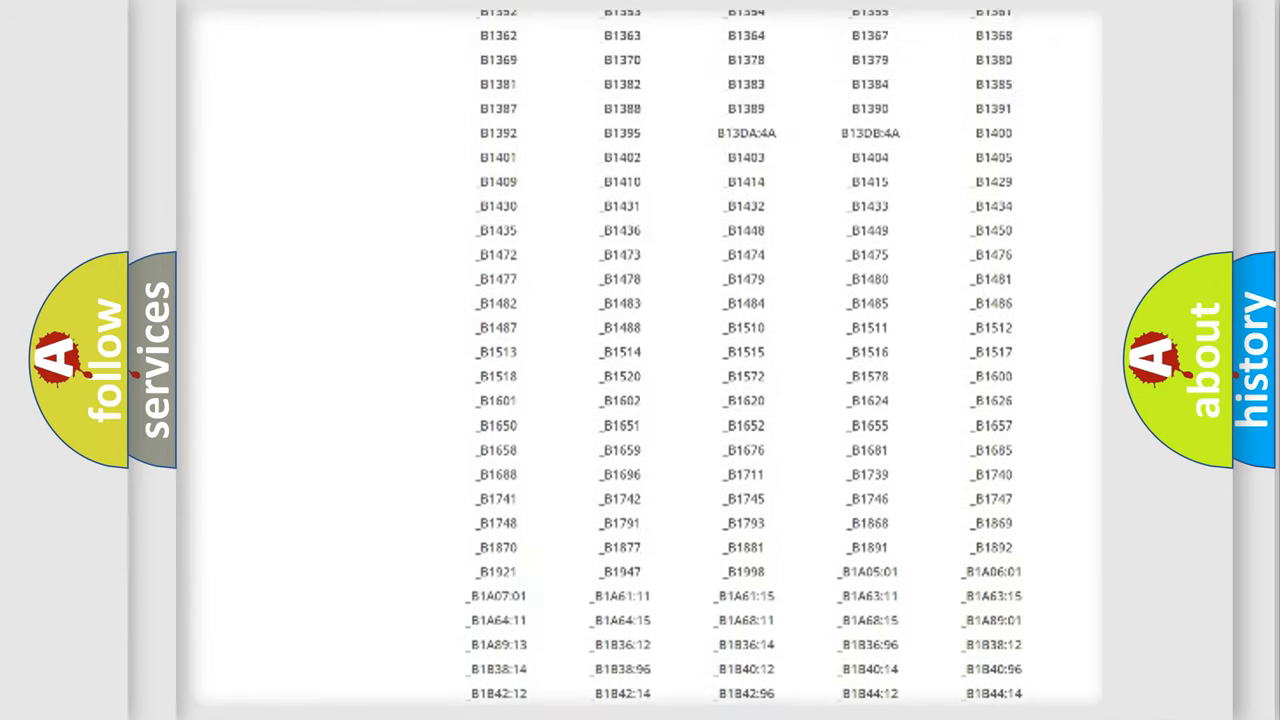
scroll(up, 3)
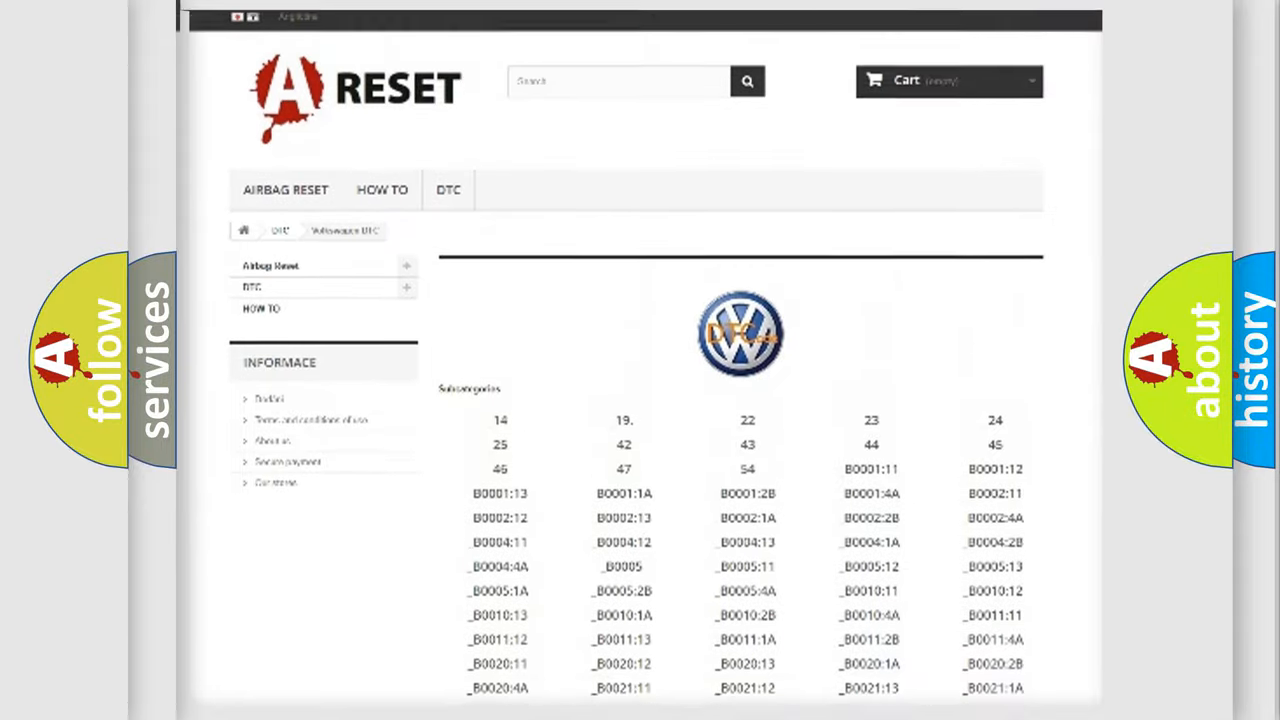